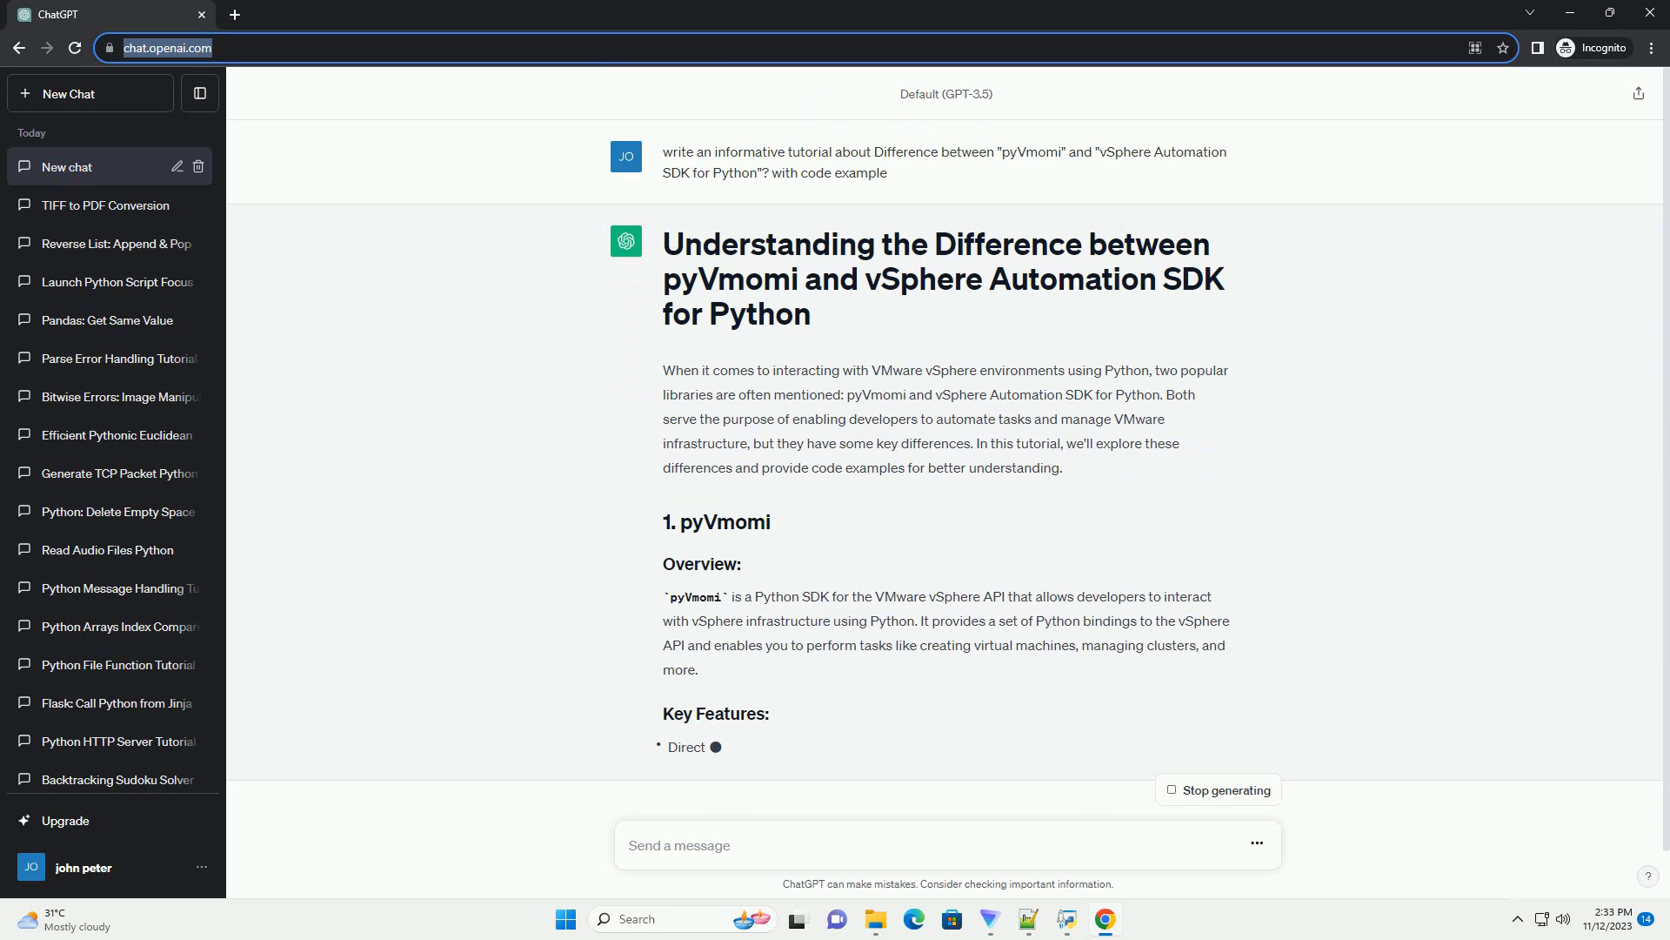
{"action": "scroll", "scroll_direction": "down", "scroll_amount": 3}
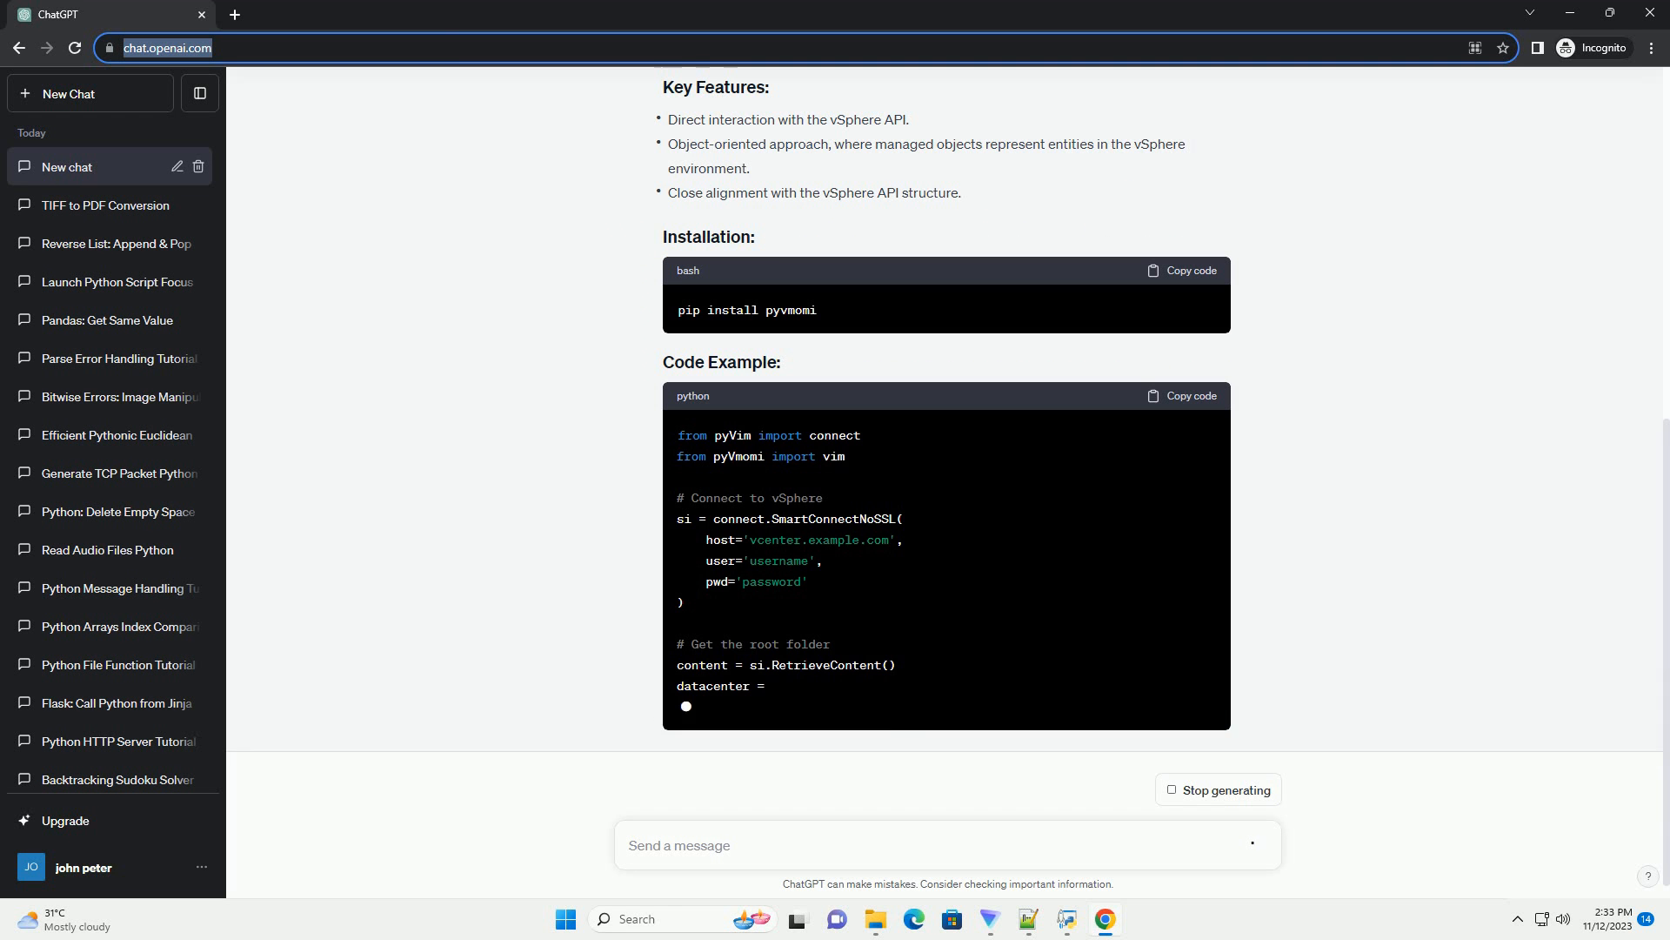